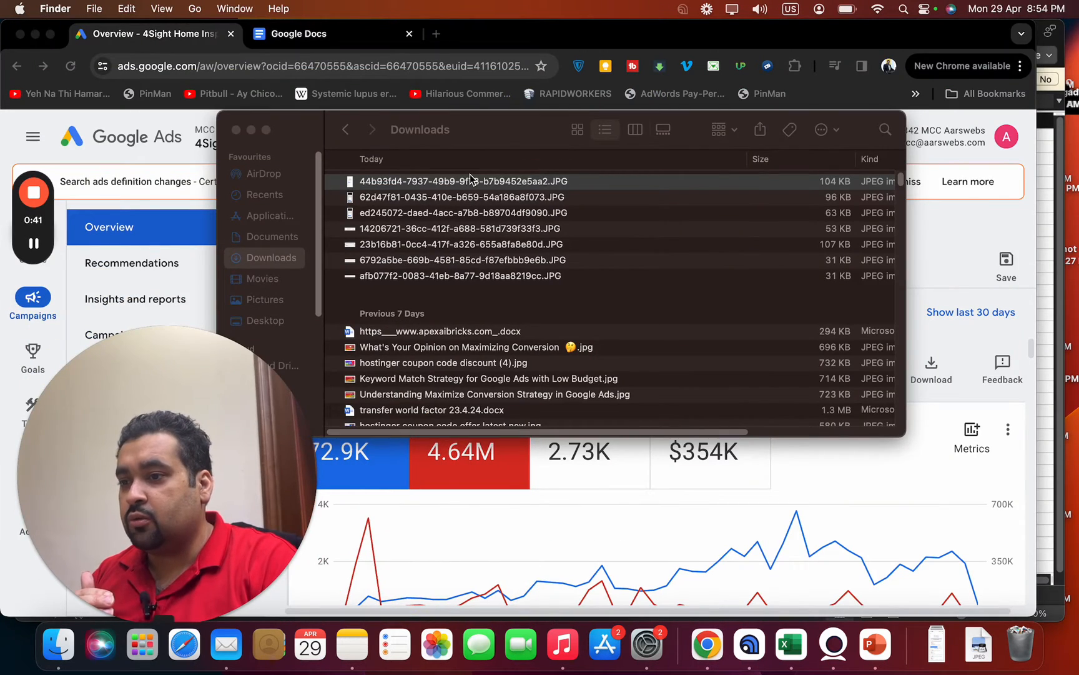
# - View the disapproved-ads email screenshot in Preview, zoomed in on the campaigns-impacted summary
pyautogui.doubleClick(463, 180)
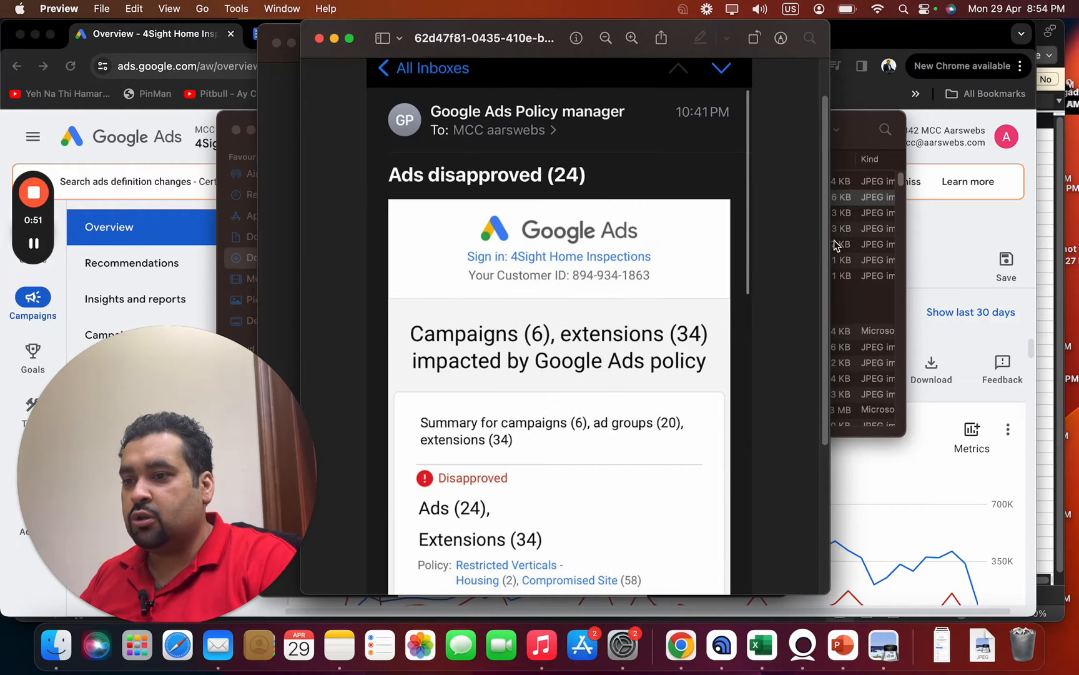
pyautogui.scroll(-3)
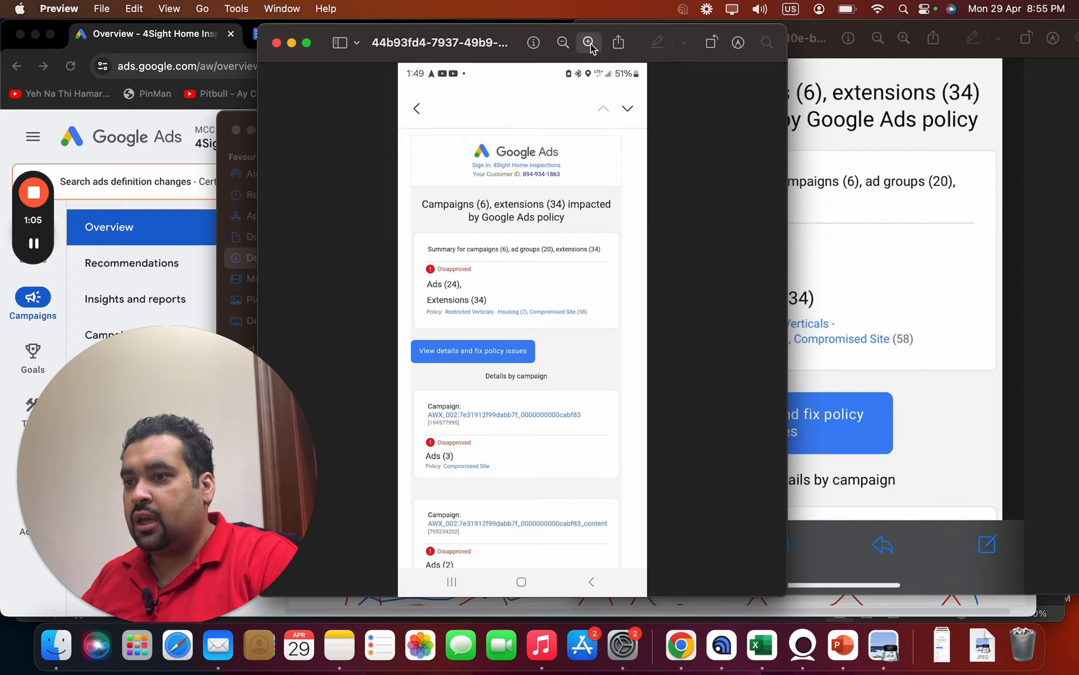
pyautogui.click(589, 43)
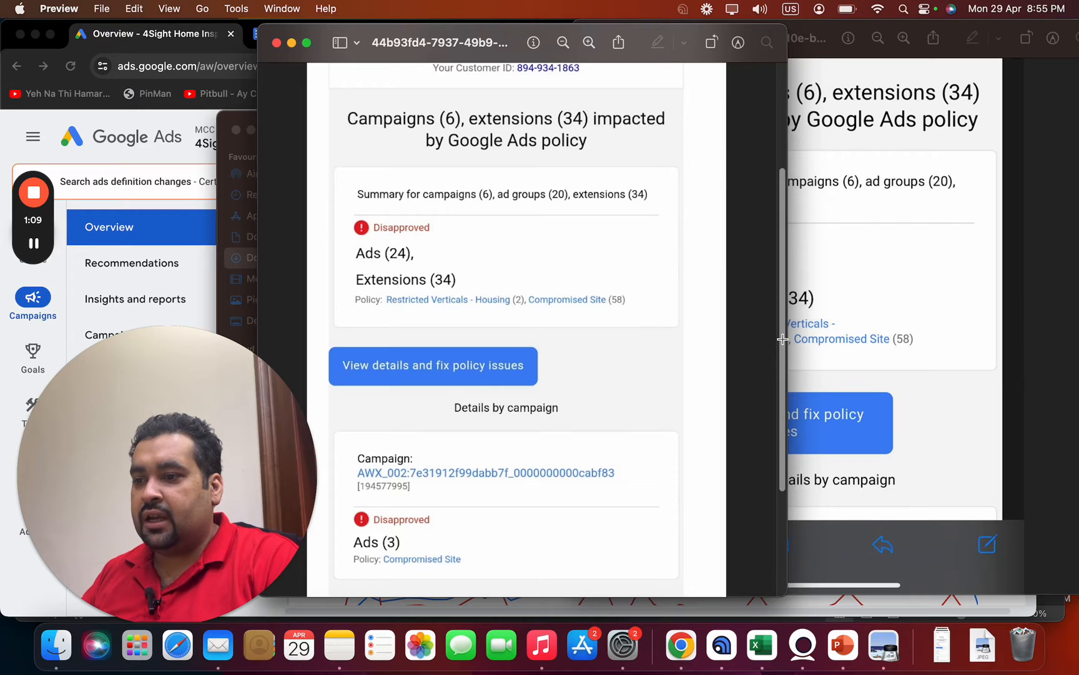
pyautogui.scroll(-3)
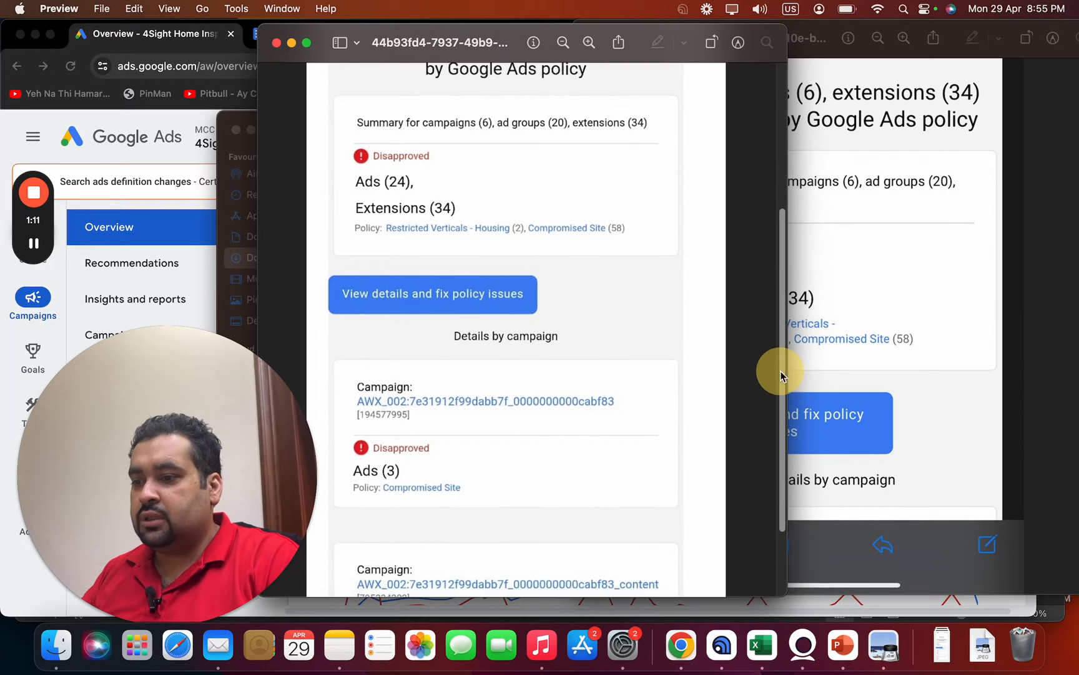
pyautogui.scroll(-3)
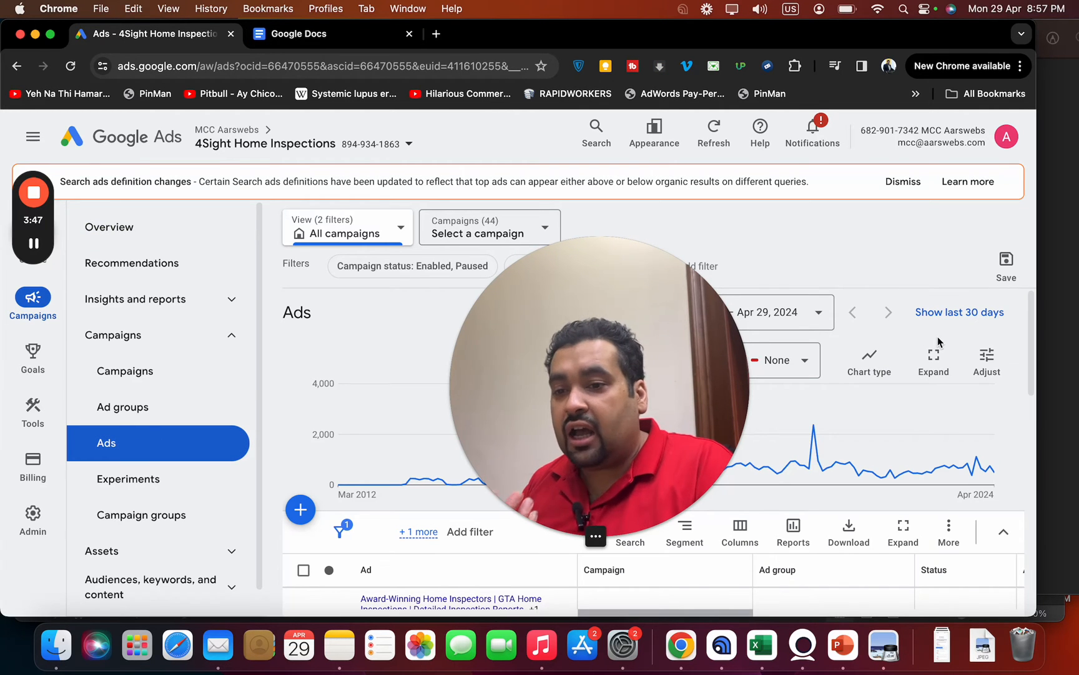
# - Show the Ads table's Eligible responsive search ad, then bring the Downloads folder forward
pyautogui.scroll(-3)
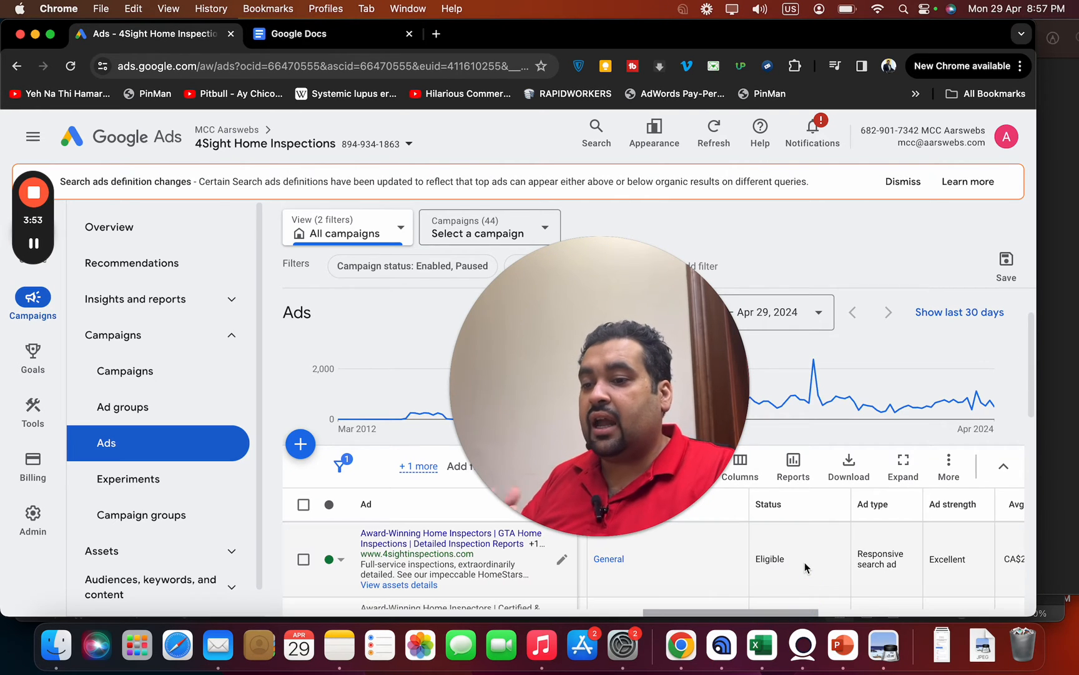
pyautogui.moveTo(54, 646)
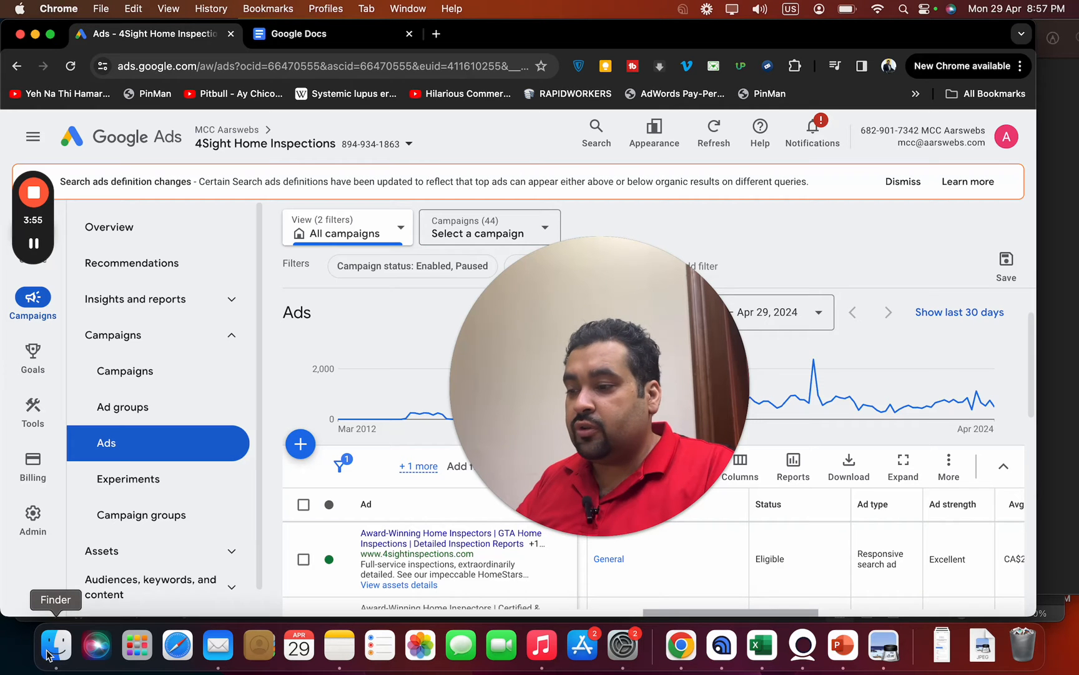
pyautogui.click(55, 646)
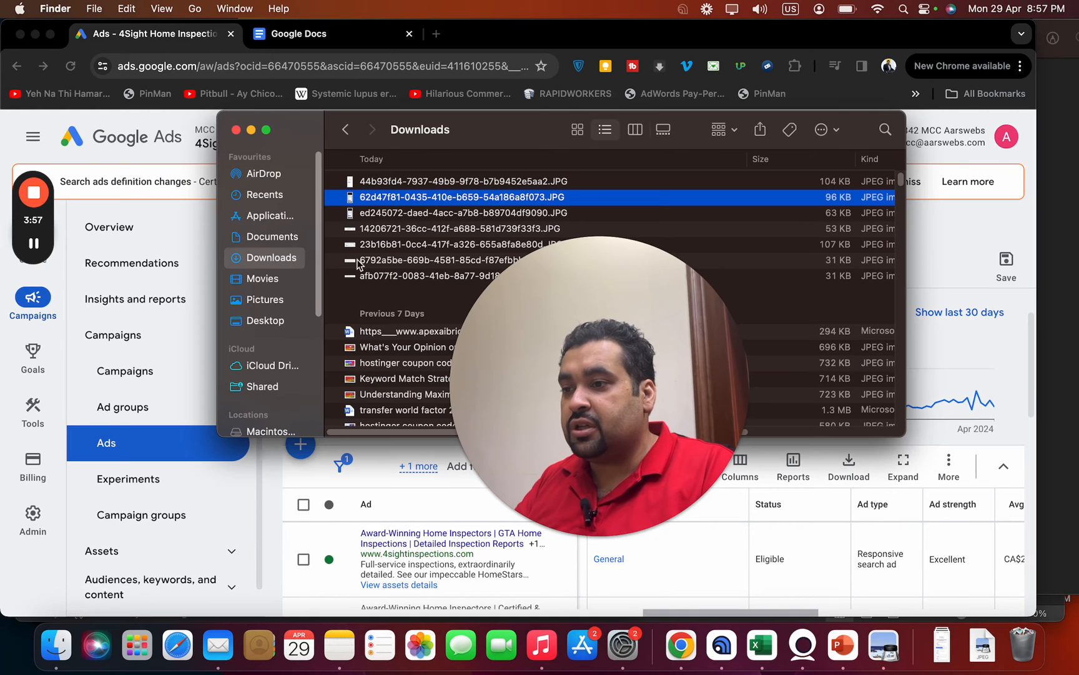
# - Review the remaining disapproval and compromised-site email screenshots in Preview one after another
pyautogui.doubleClick(491, 212)
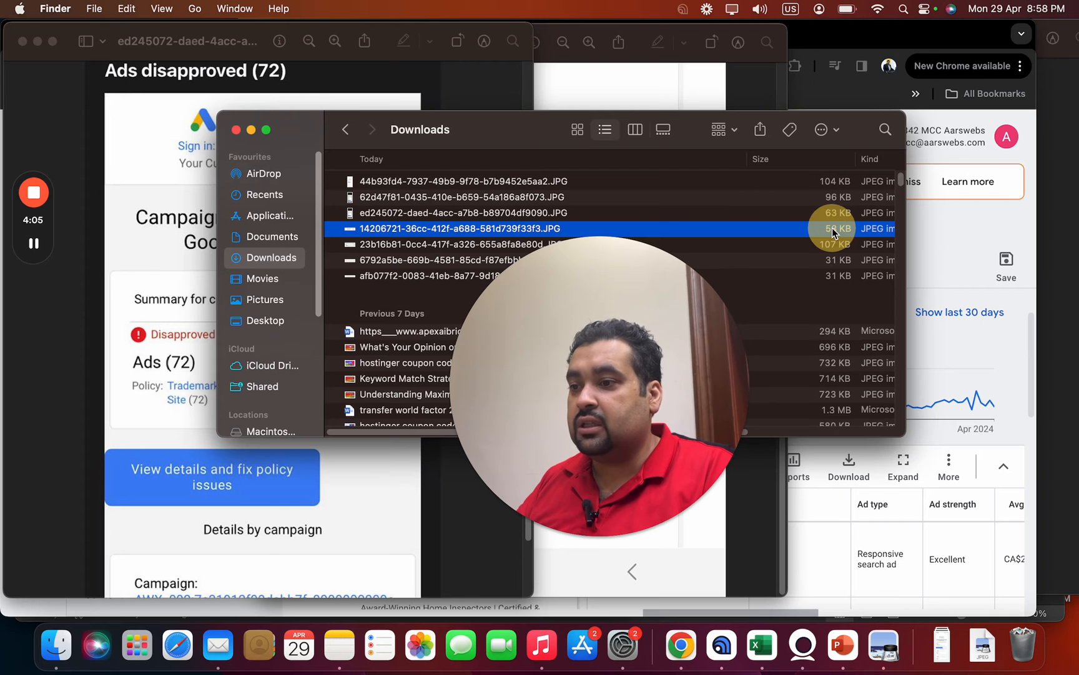
pyautogui.doubleClick(456, 227)
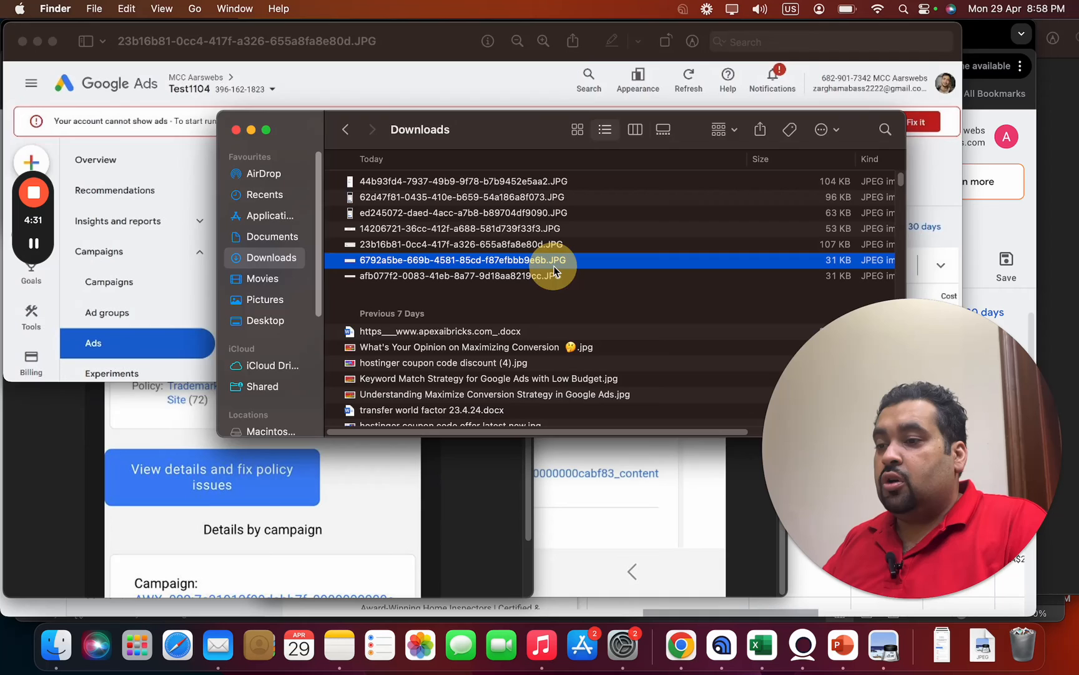
pyautogui.doubleClick(461, 260)
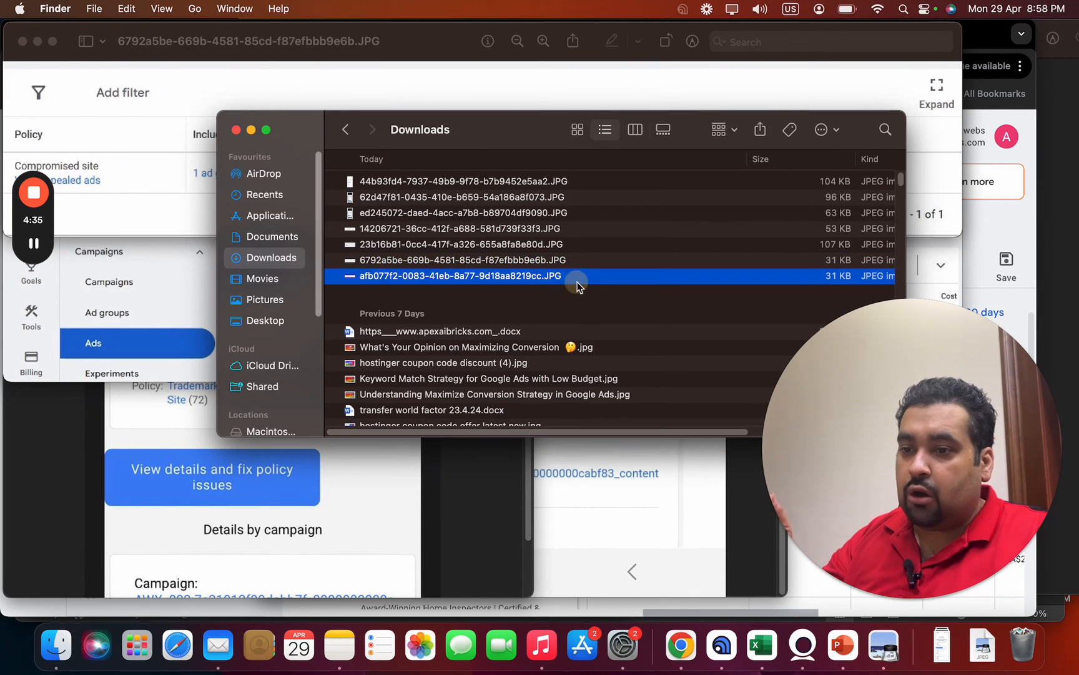
pyautogui.doubleClick(460, 276)
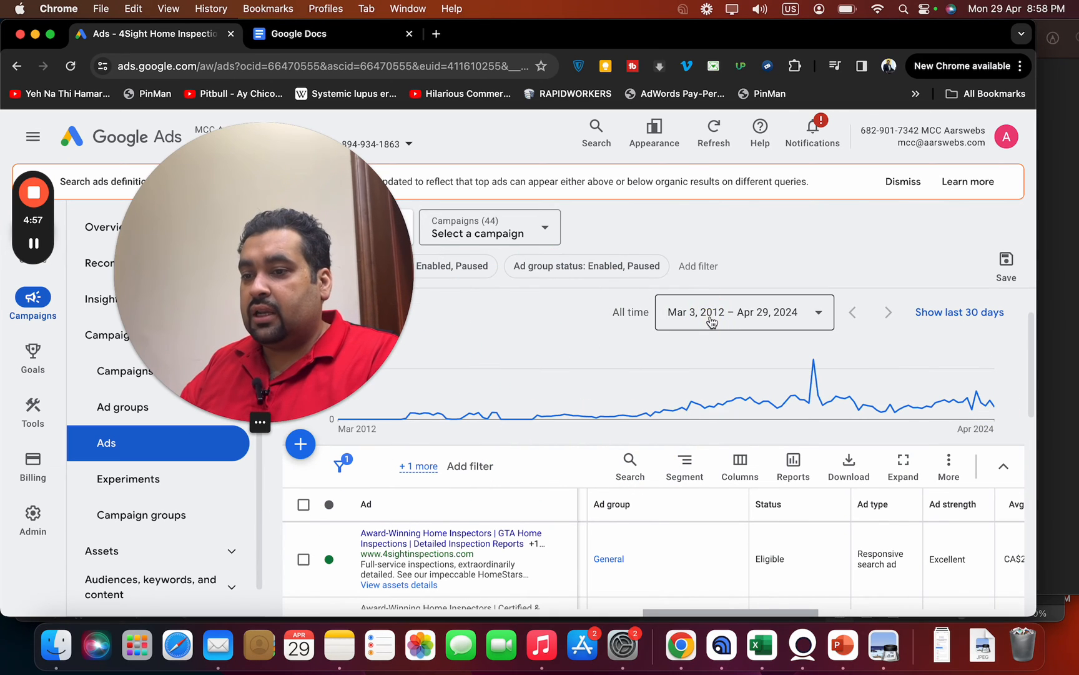
# - Set the Ads page date range to This month, April 1–29, 2024
pyautogui.click(743, 312)
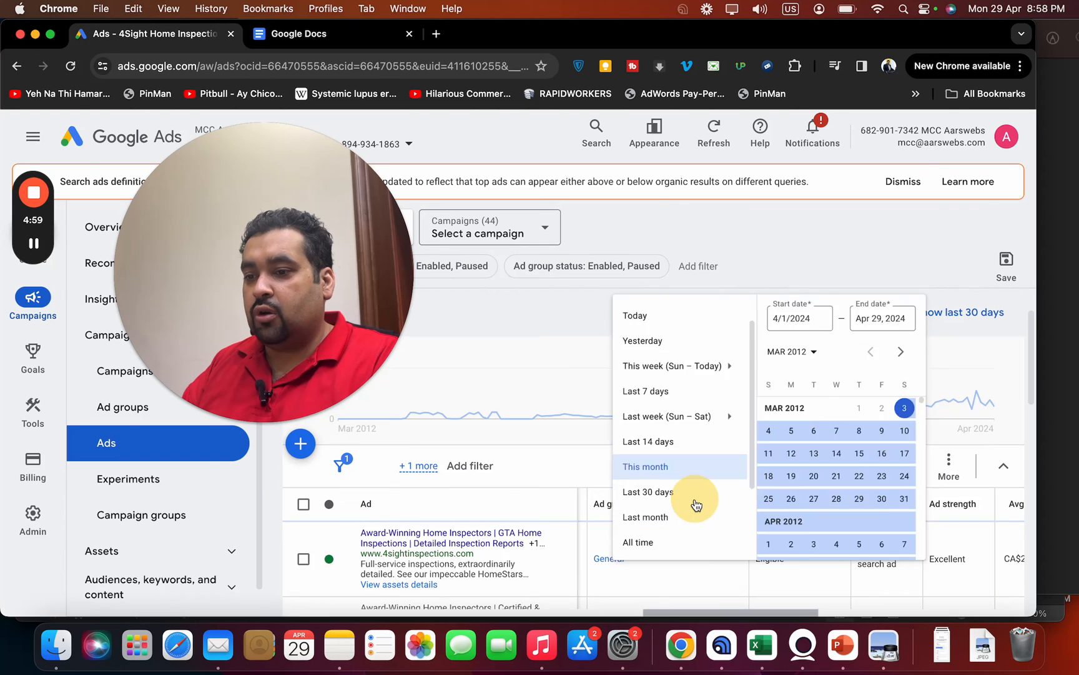
pyautogui.click(646, 466)
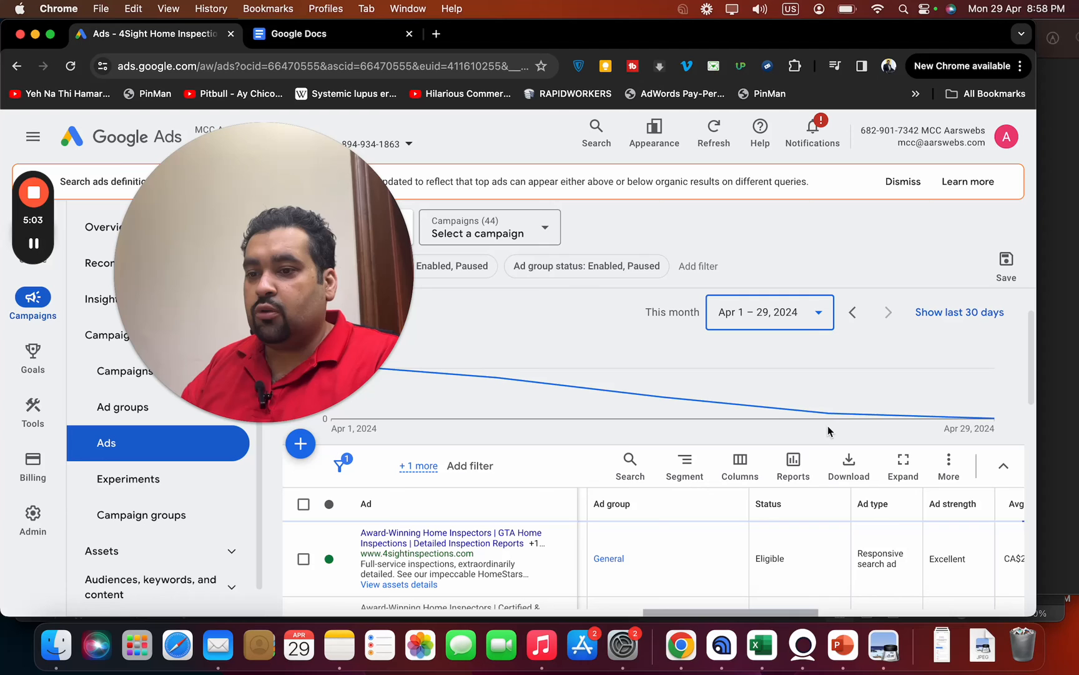
pyautogui.moveTo(957, 419)
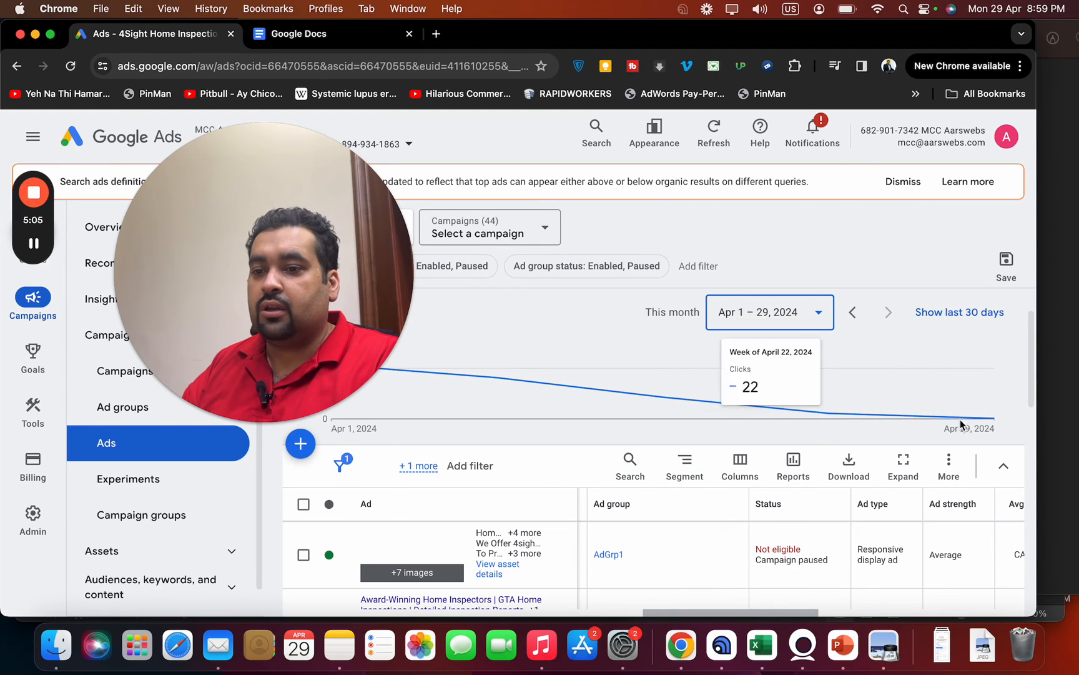
pyautogui.moveTo(984, 421)
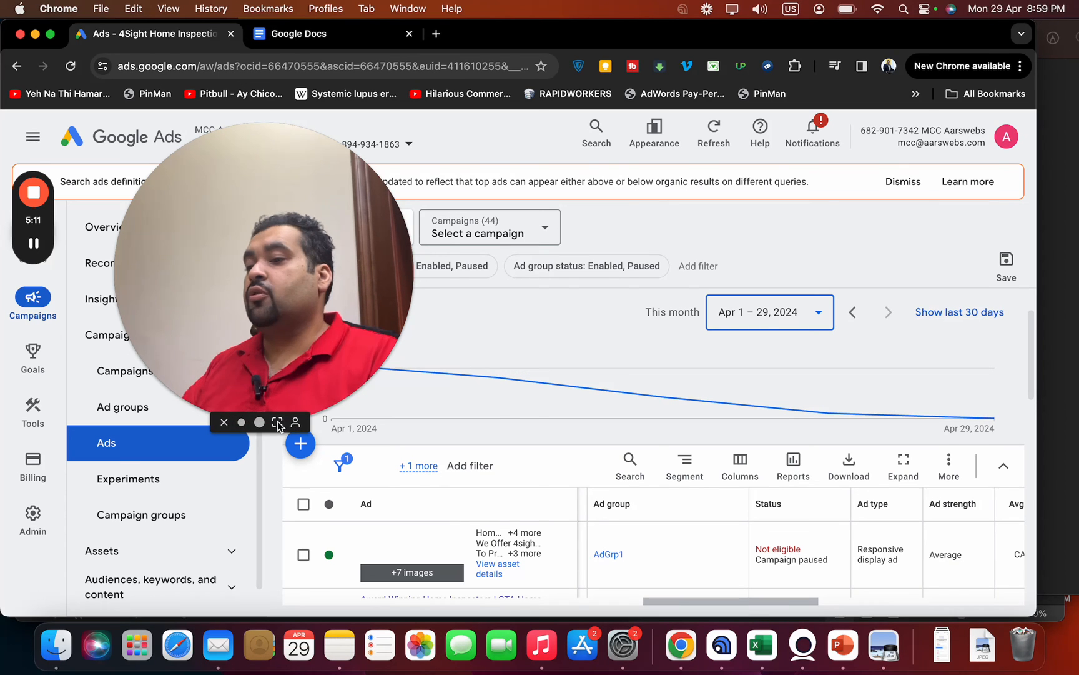
pyautogui.click(277, 422)
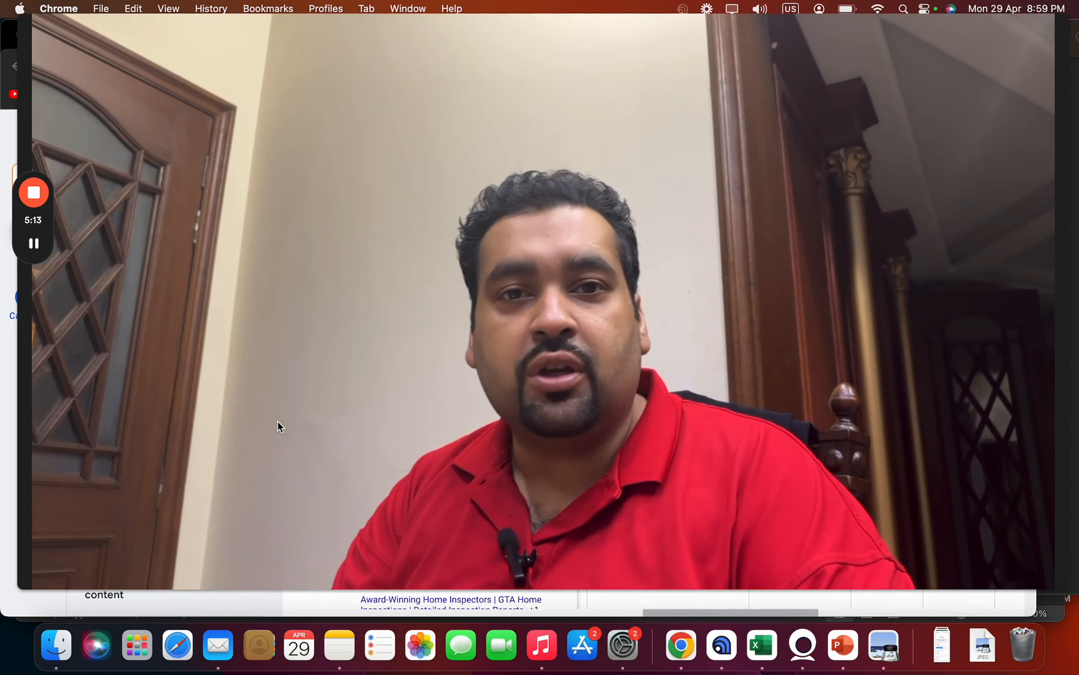